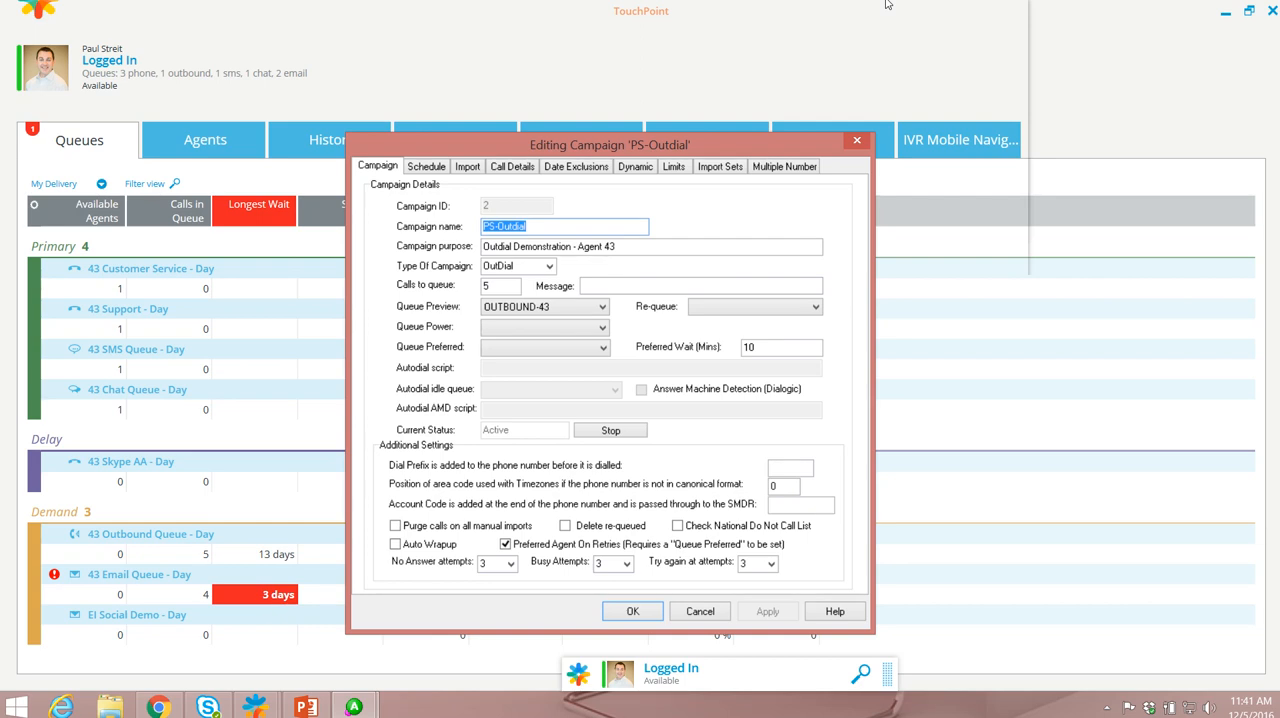
mouse_move(798, 13)
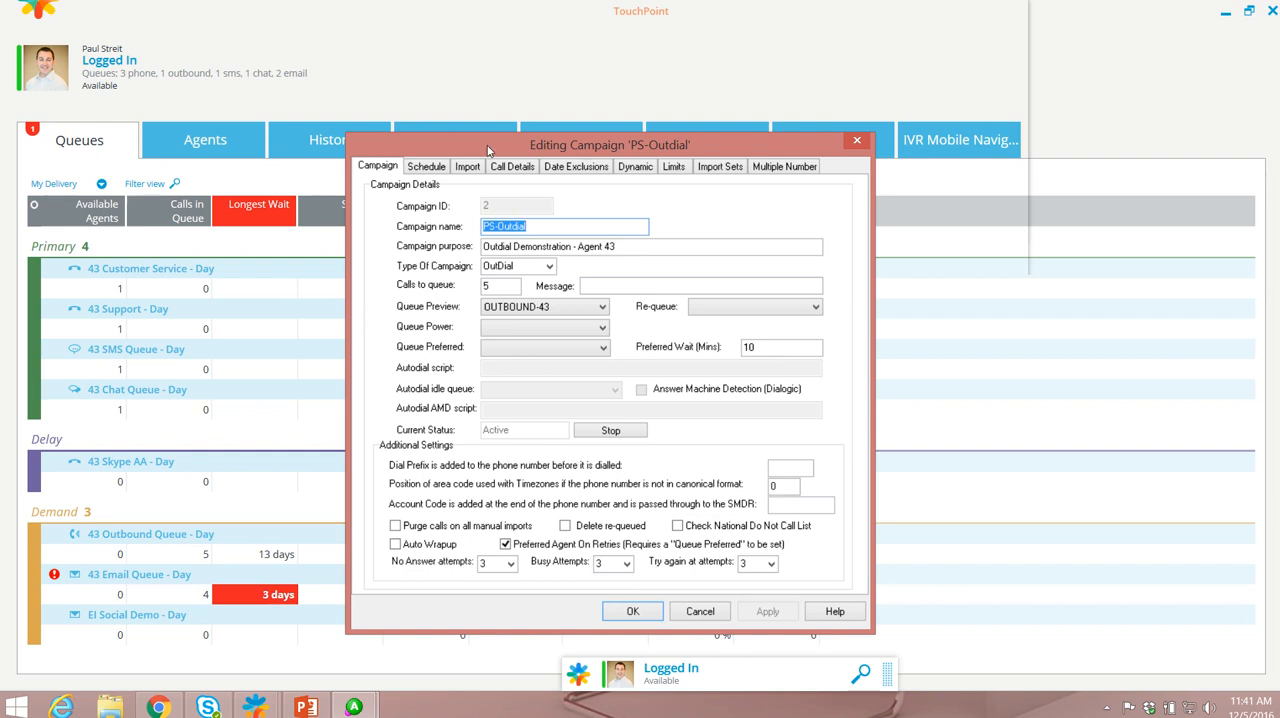
mouse_move(387, 383)
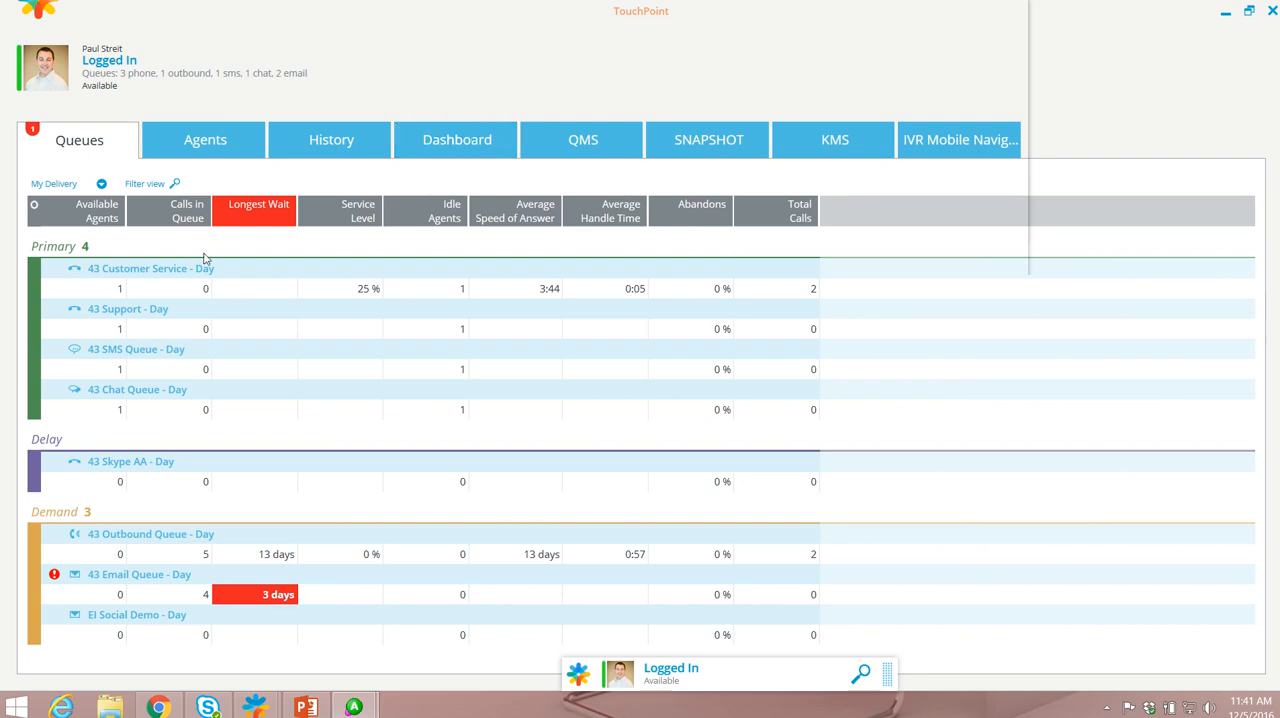
Select the '43 Outbound Queue - Day' queue to pull a callback
left_click(150, 533)
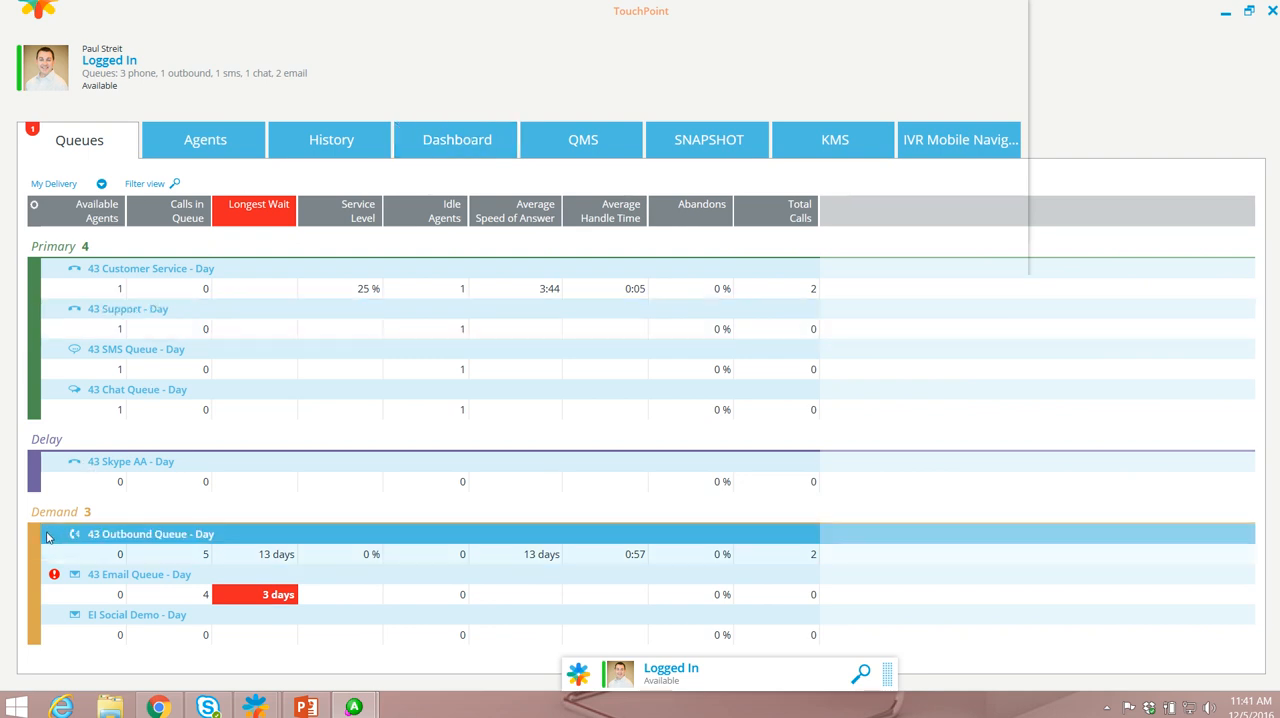
mouse_move(196, 553)
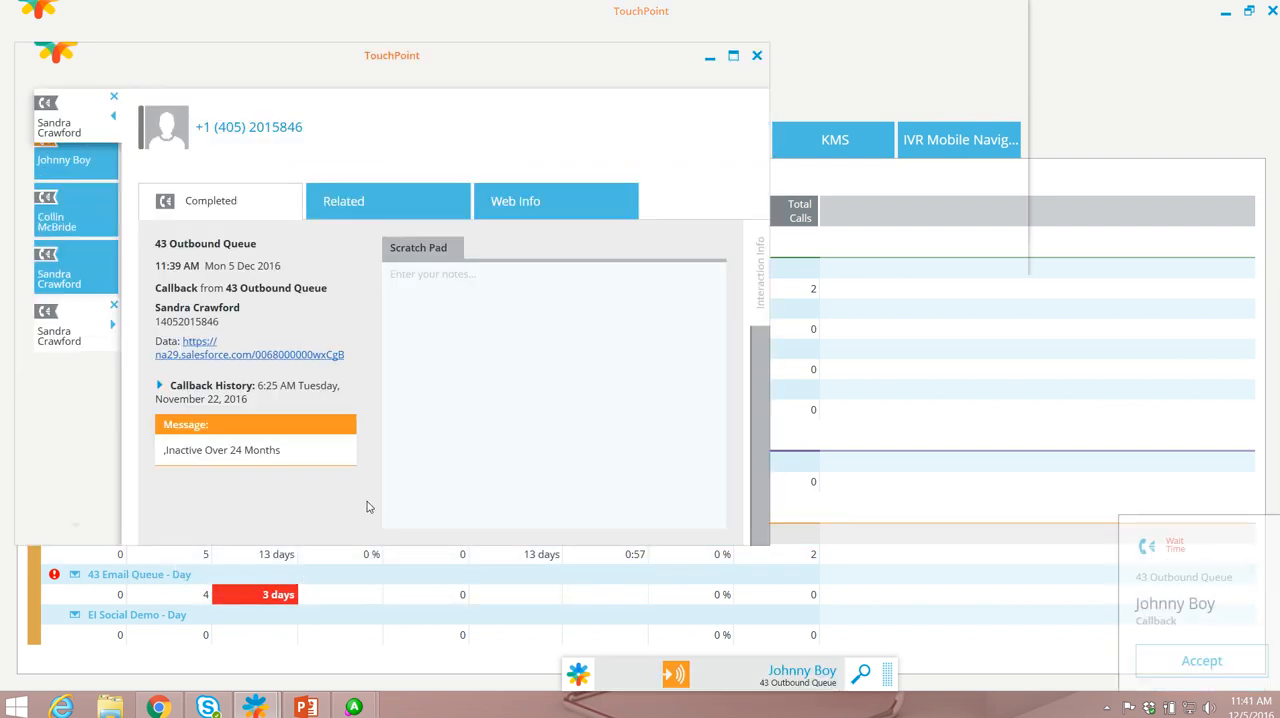
Dismiss the earlier completed callback and accept Johnny Boy's offered callback
left_click(64, 160)
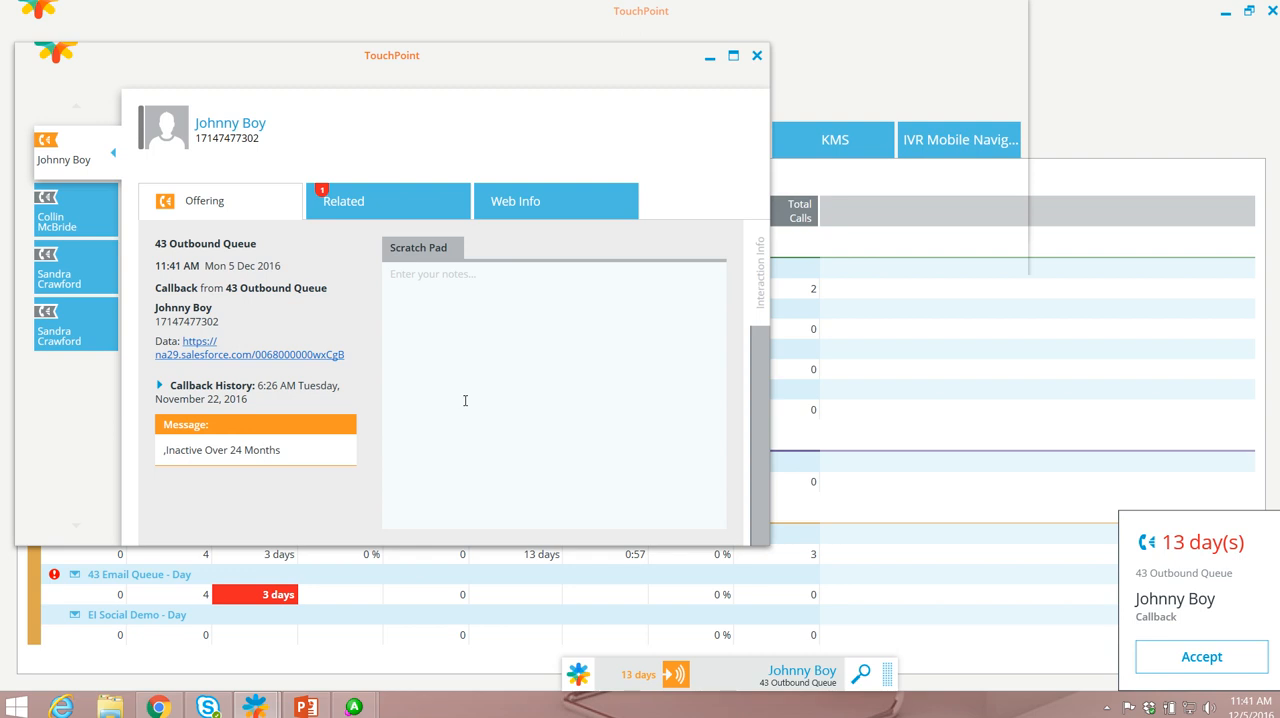
left_click(1201, 656)
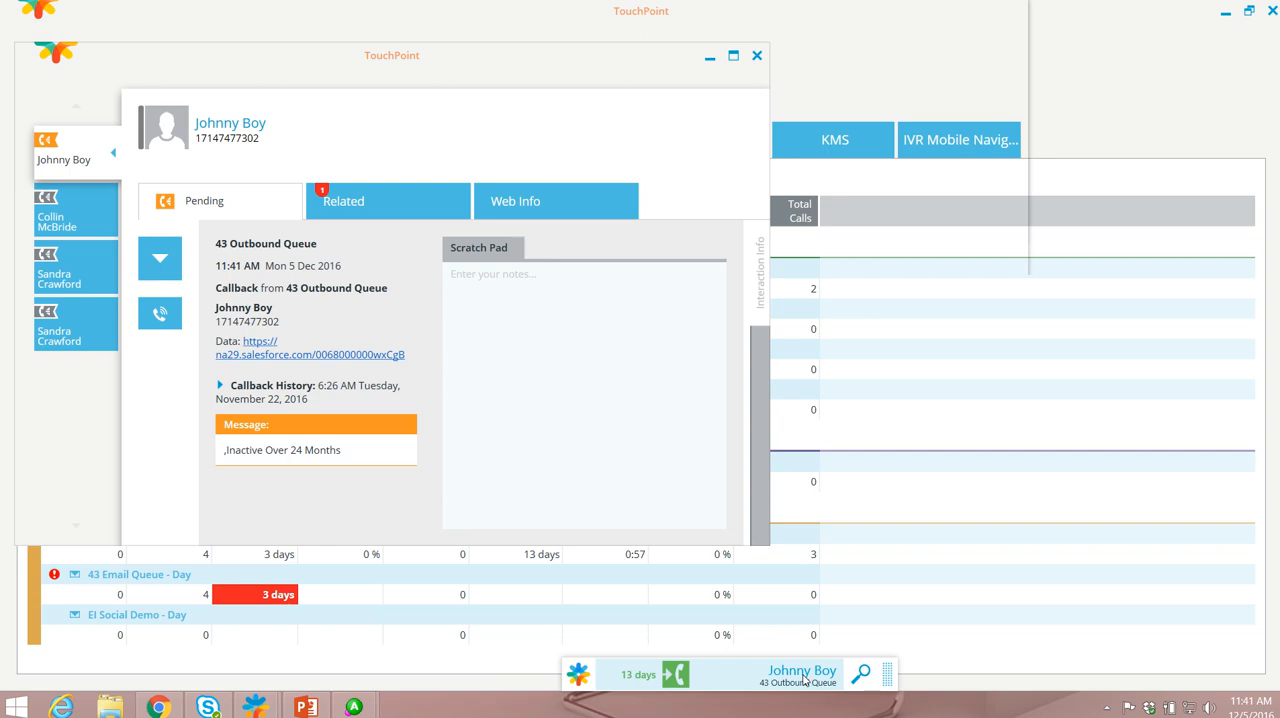
Dial Johnny Boy's pending callback, then close the Skype call and confirm hanging up
left_click(675, 673)
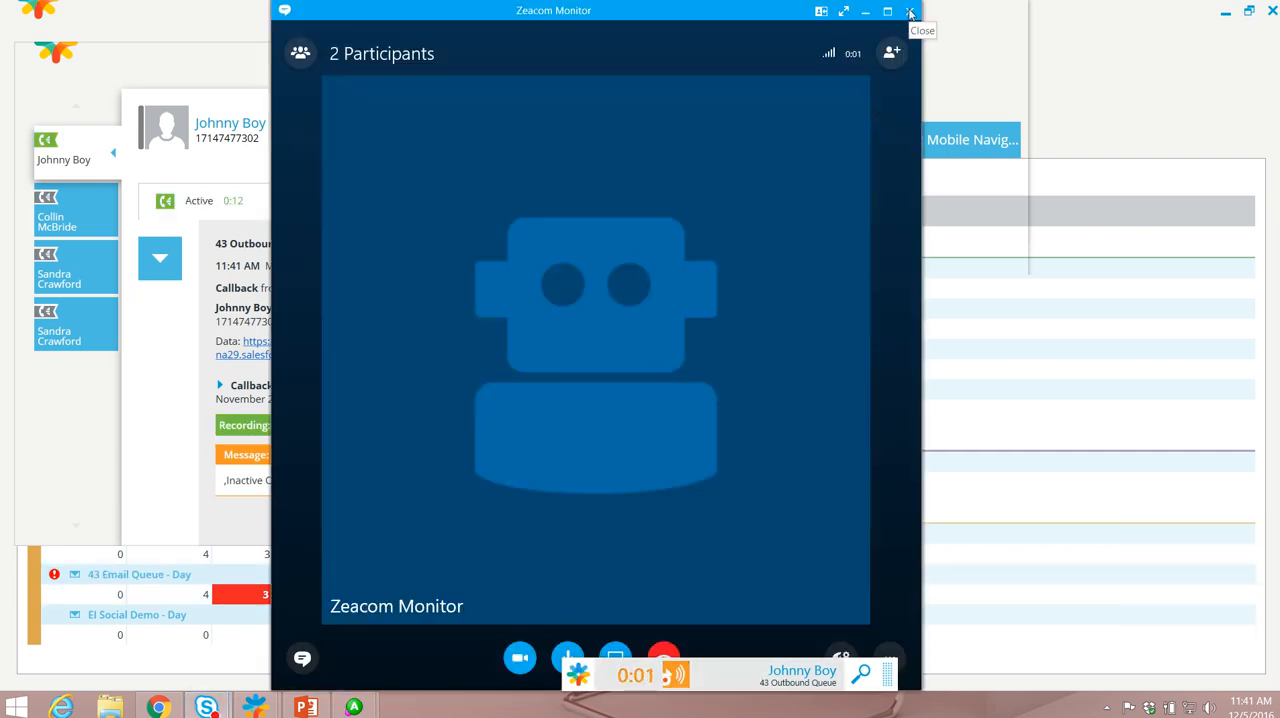
left_click(909, 11)
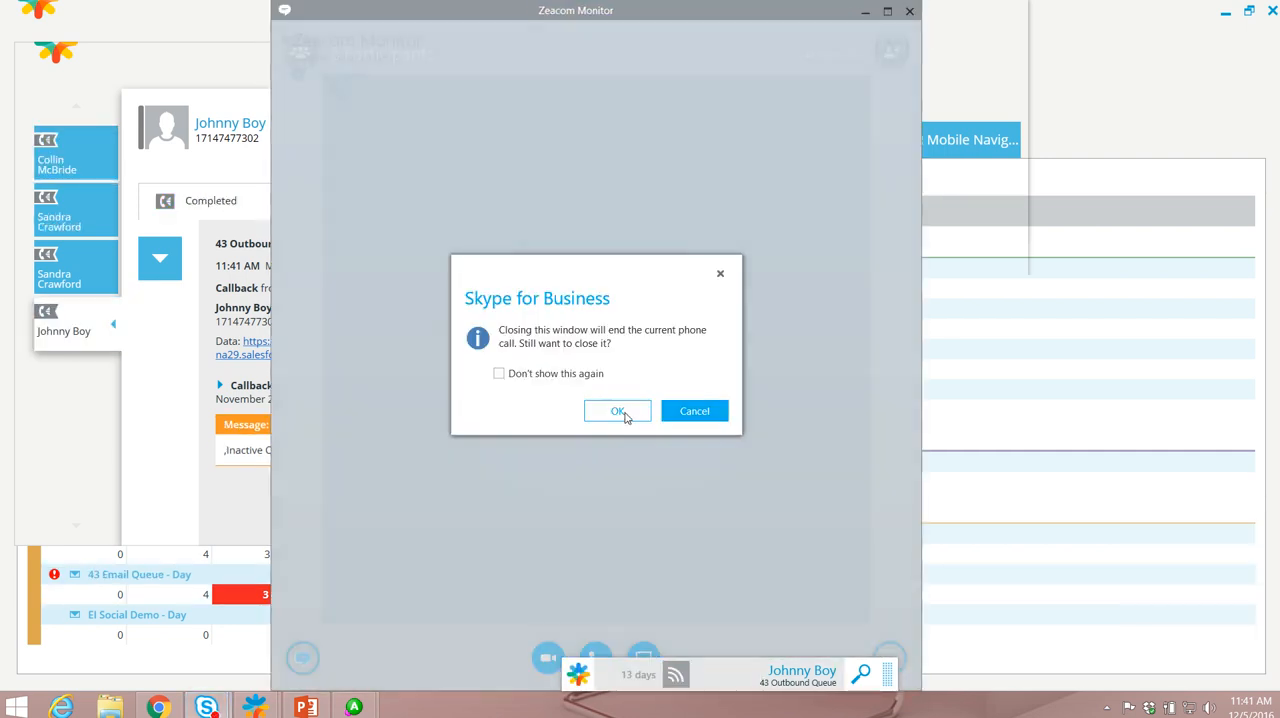
left_click(617, 411)
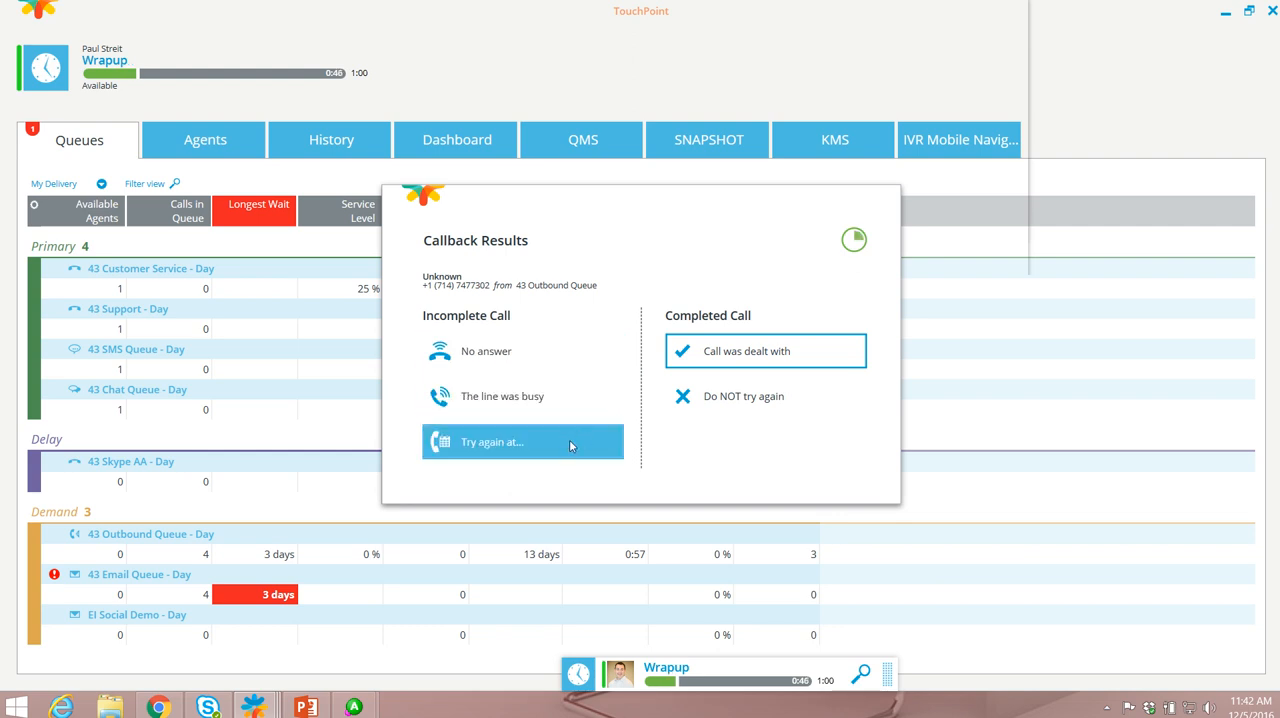
Choose 'Try again at...' and begin adjusting the retry minutes for today
left_click(522, 441)
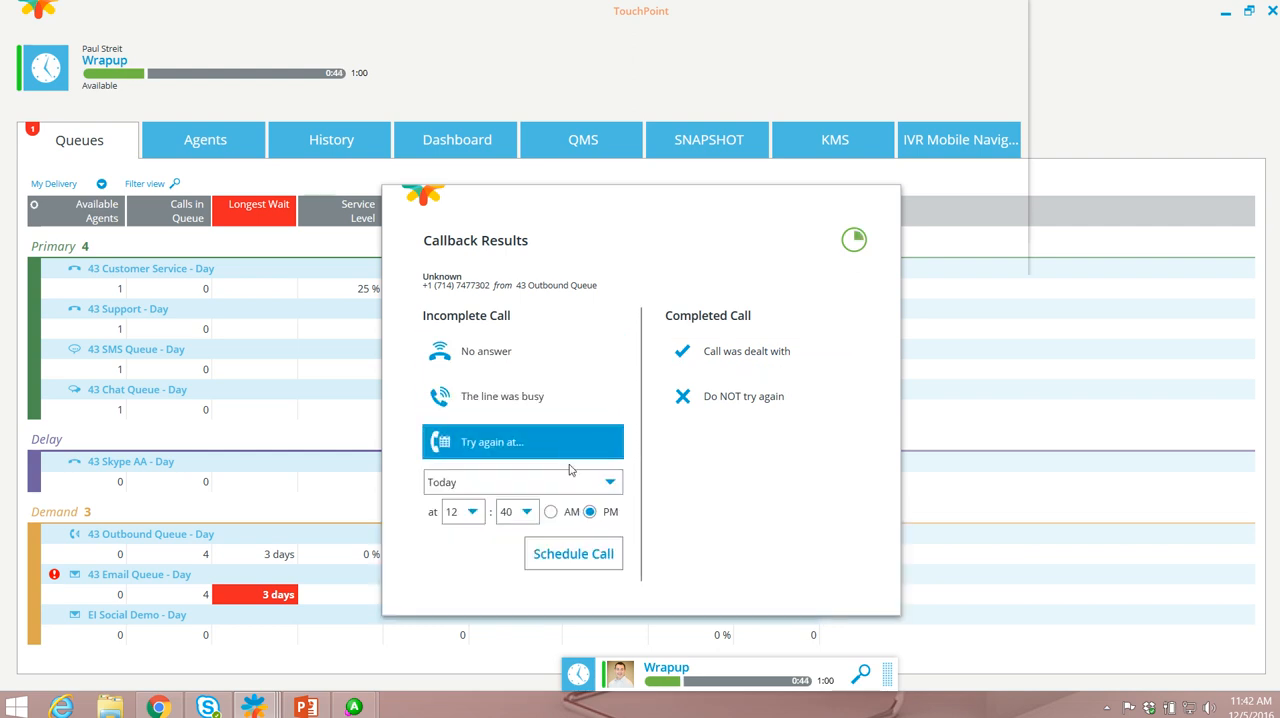
left_click(507, 511)
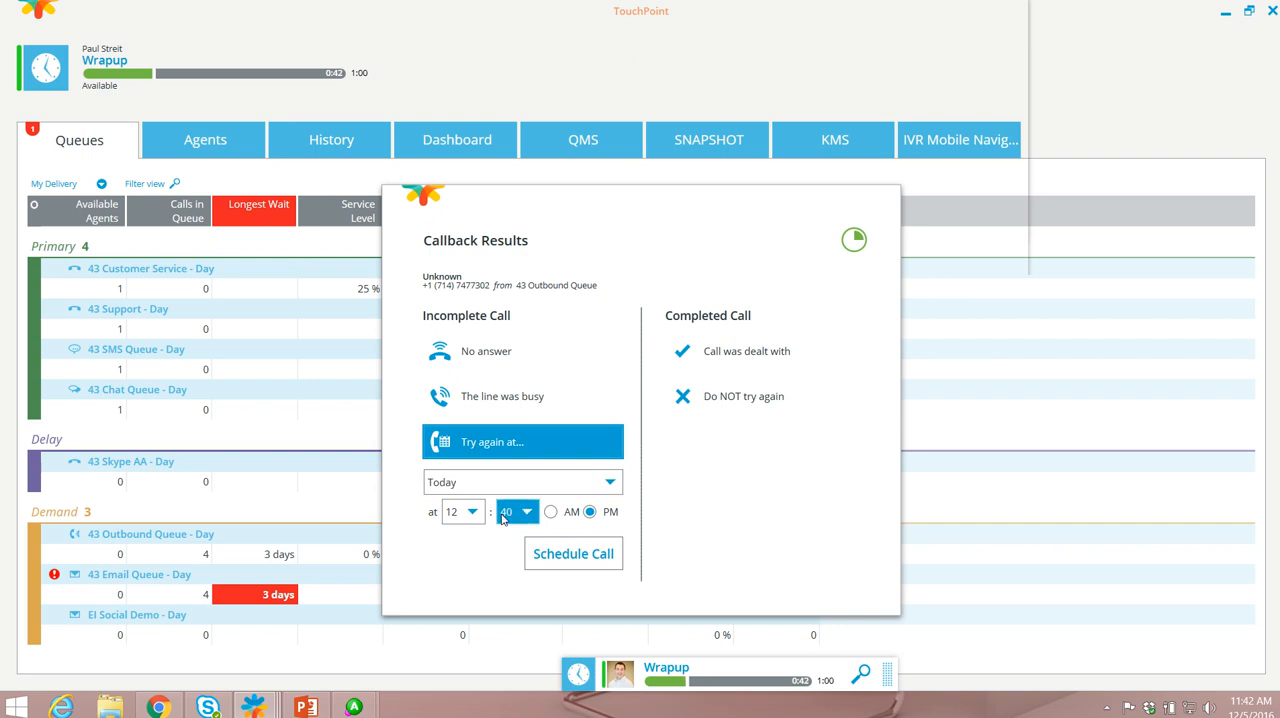